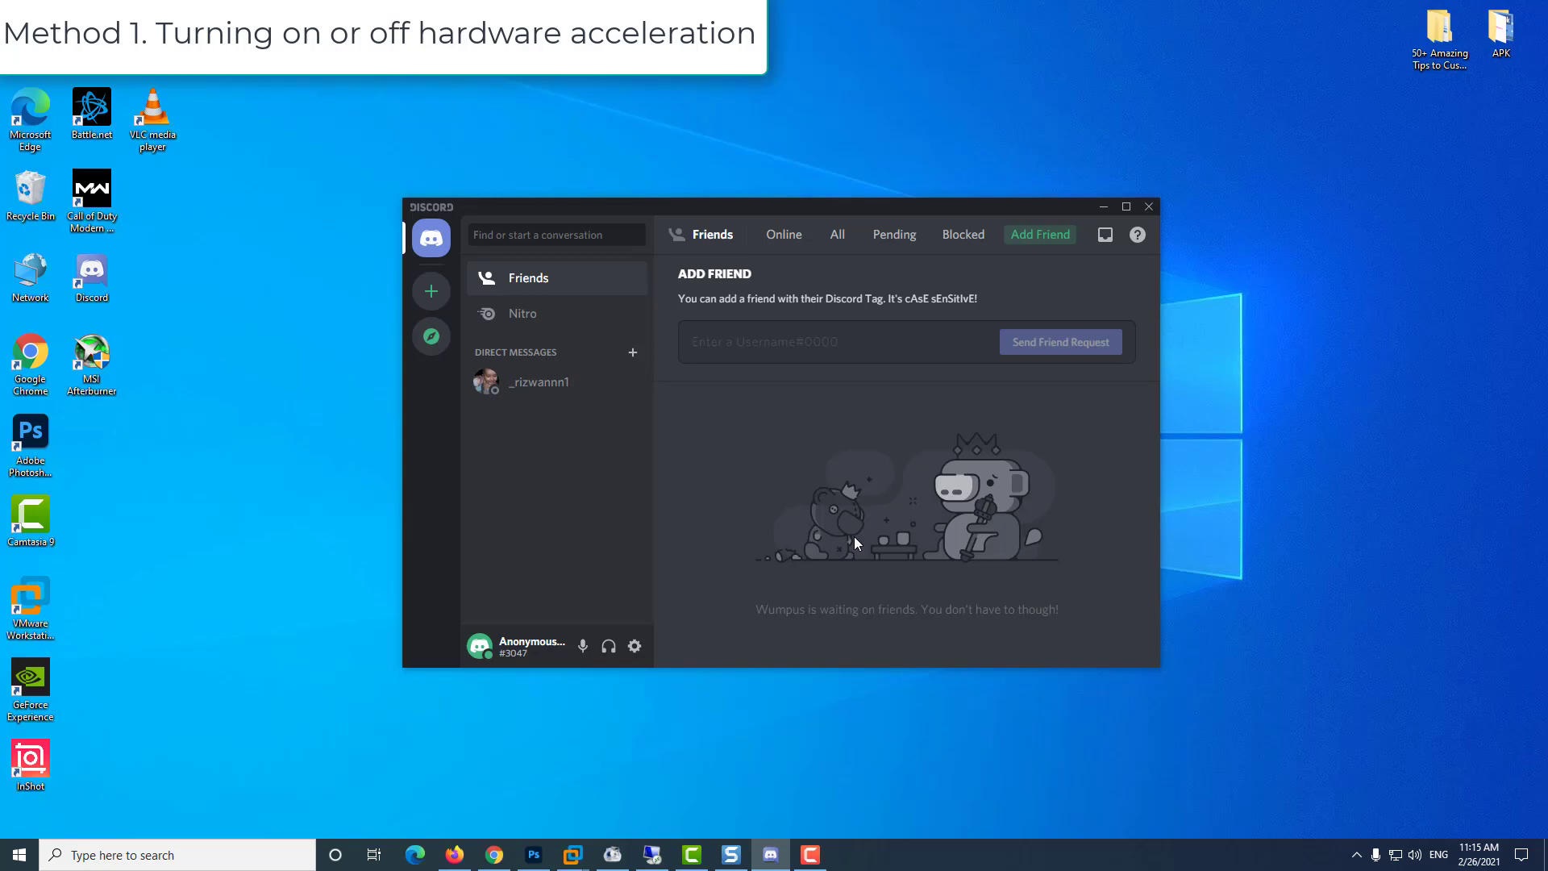
{"action": "mouse_move", "coordinate": [566, 715]}
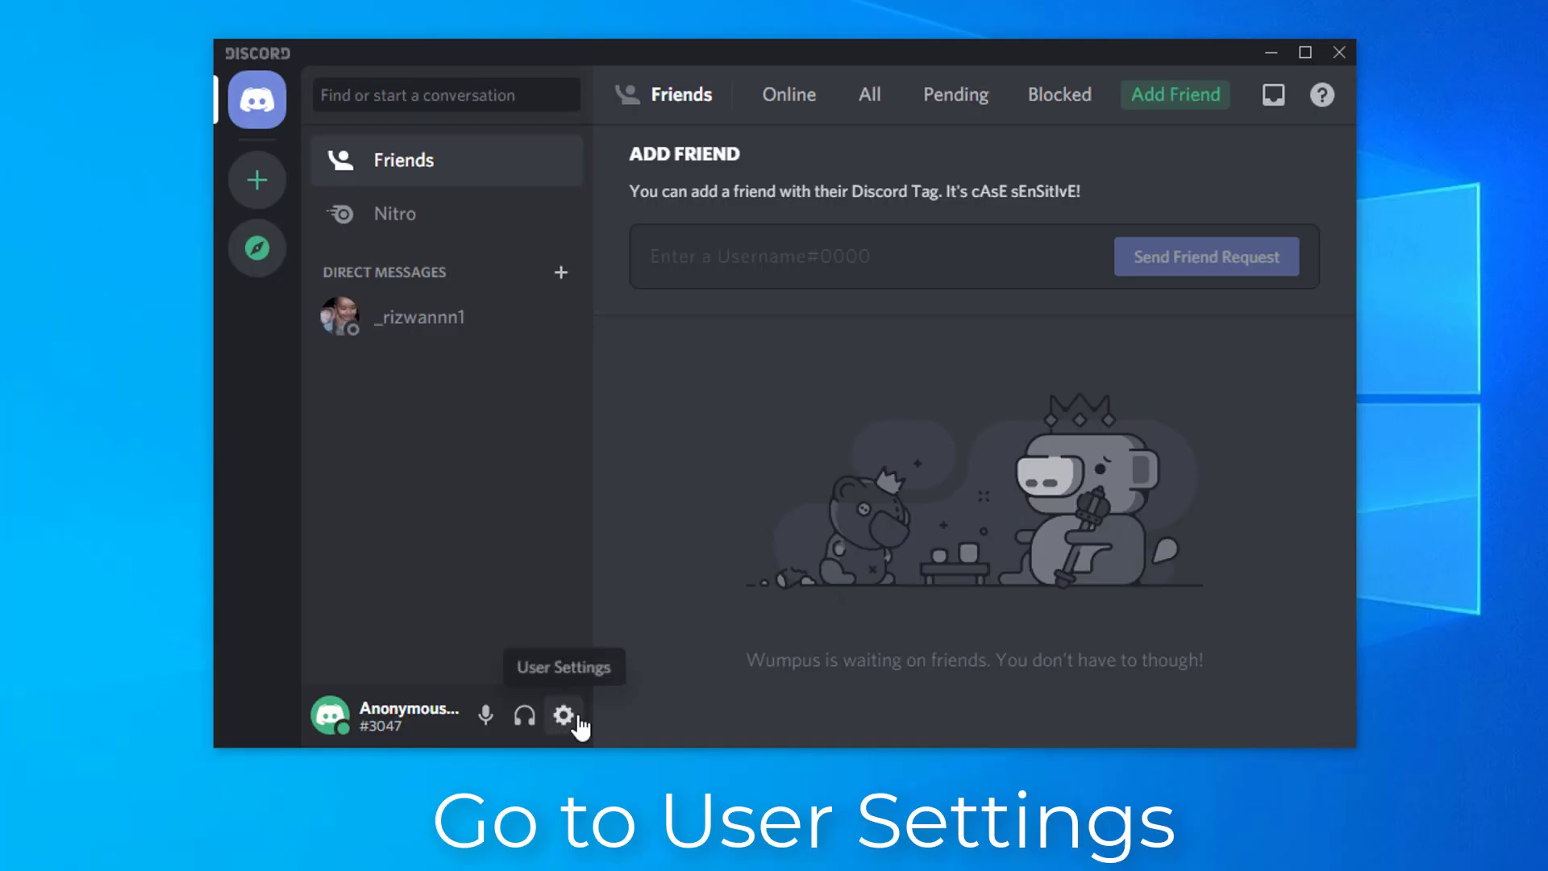
Open Discord's Appearance settings and scroll down to the Advanced Hardware Acceleration toggle.
{"action": "left_click", "coordinate": [564, 715]}
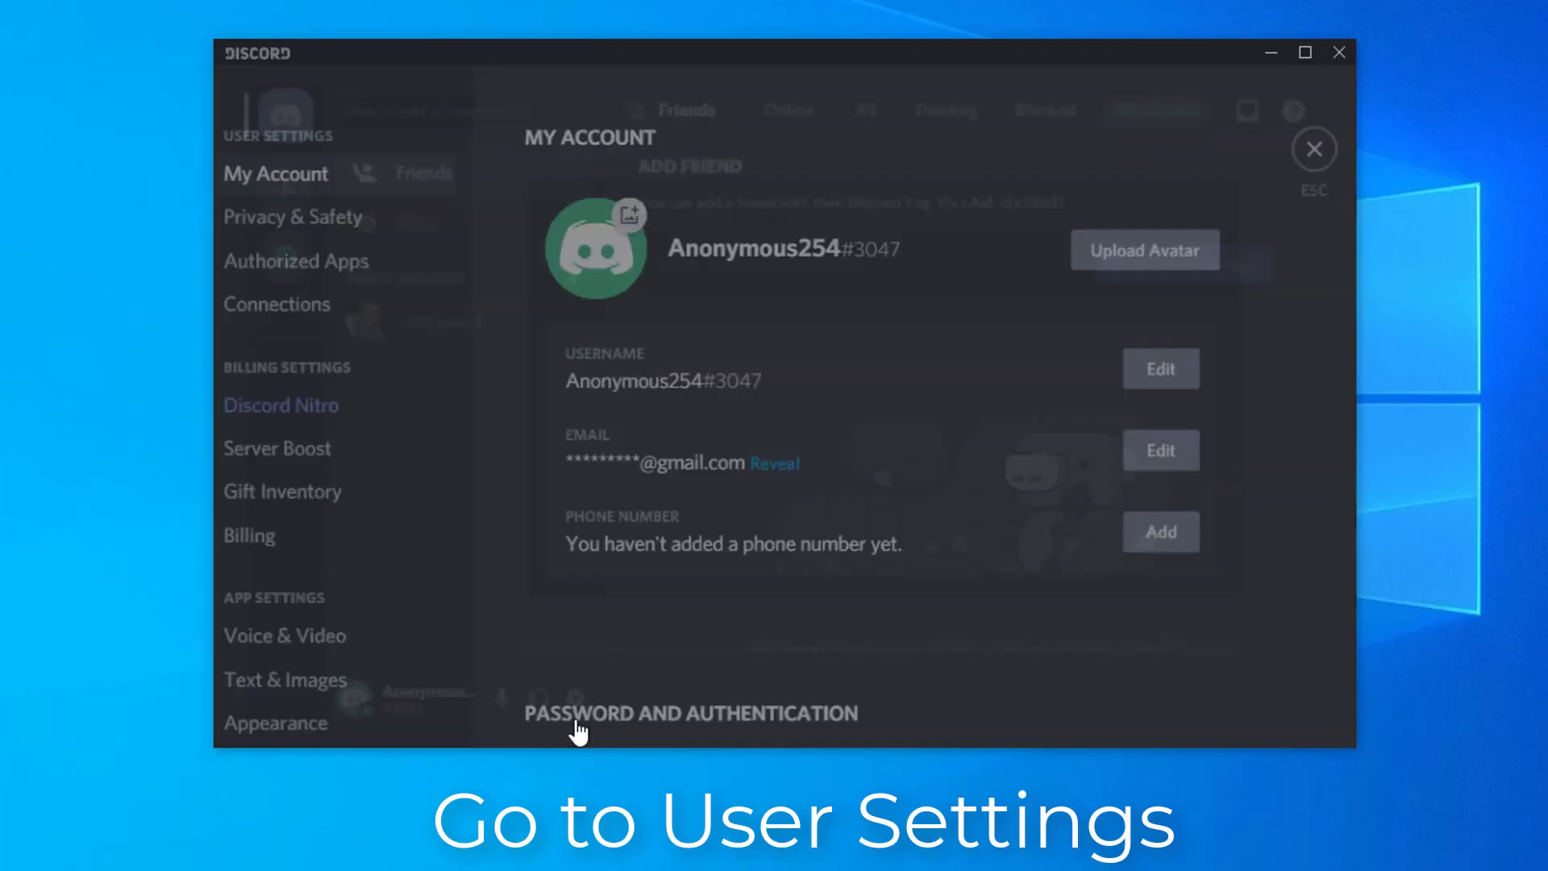
{"action": "scroll", "scroll_direction": "down", "scroll_amount": 3}
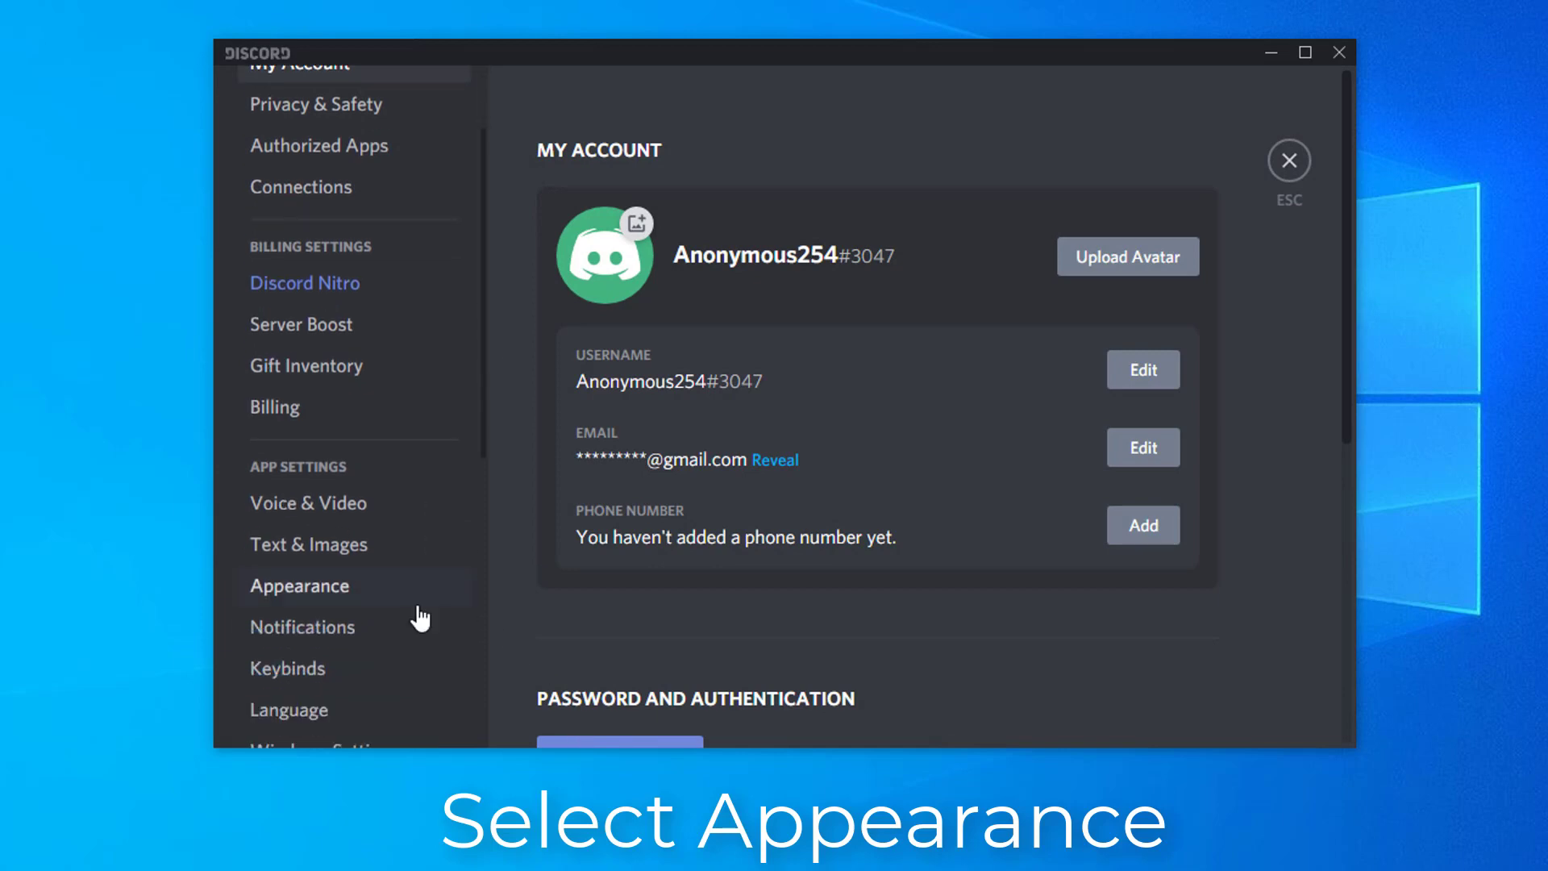
{"action": "mouse_move", "coordinate": [371, 598]}
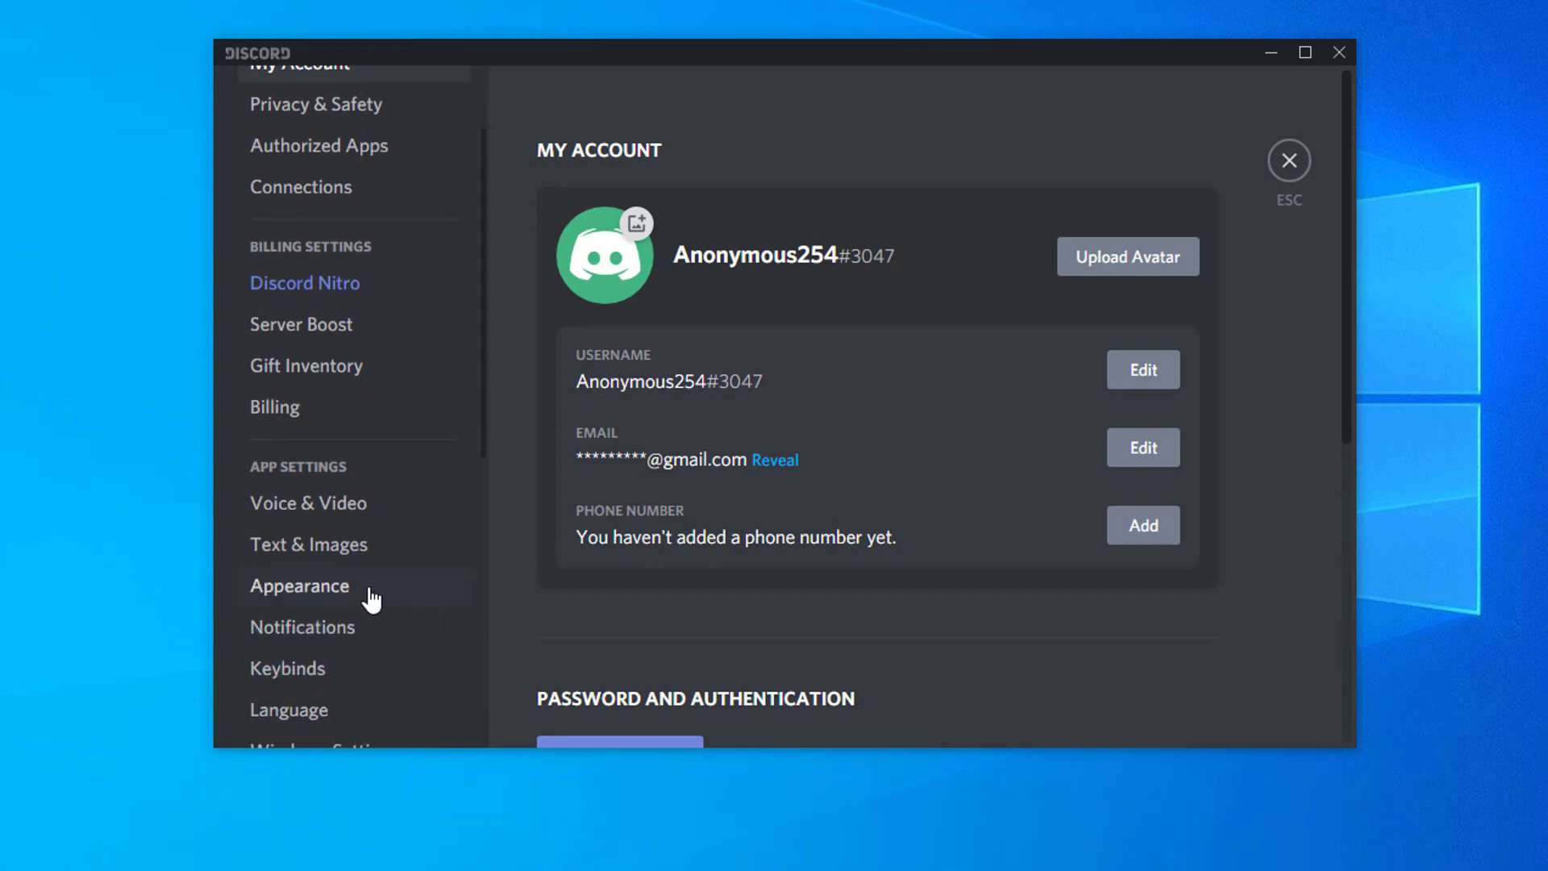
{"action": "left_click", "coordinate": [299, 585]}
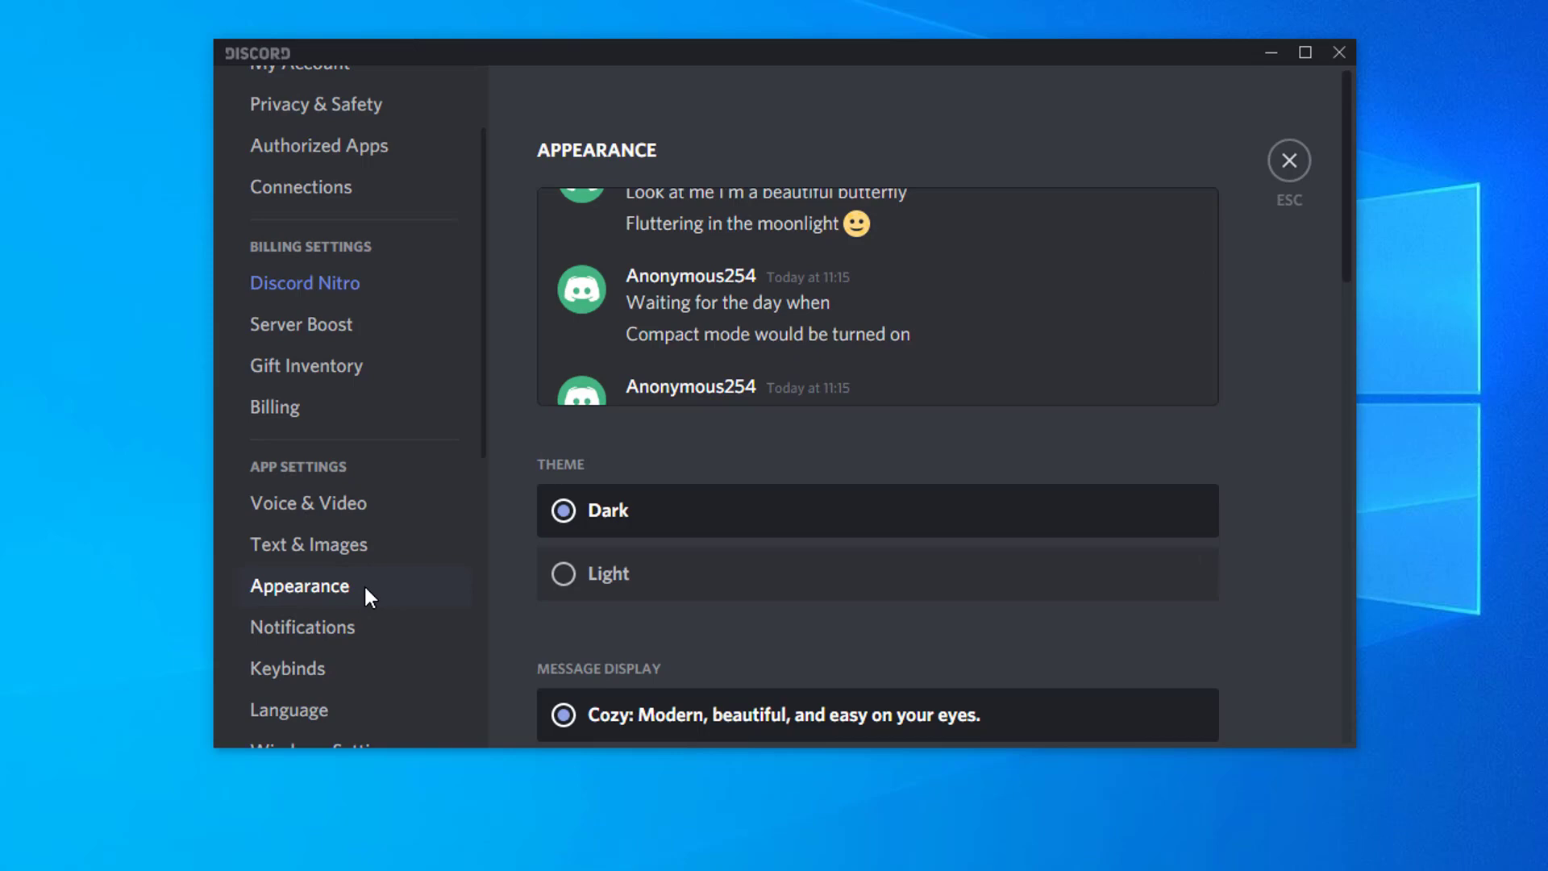
{"action": "scroll", "scroll_direction": "down", "scroll_amount": 3}
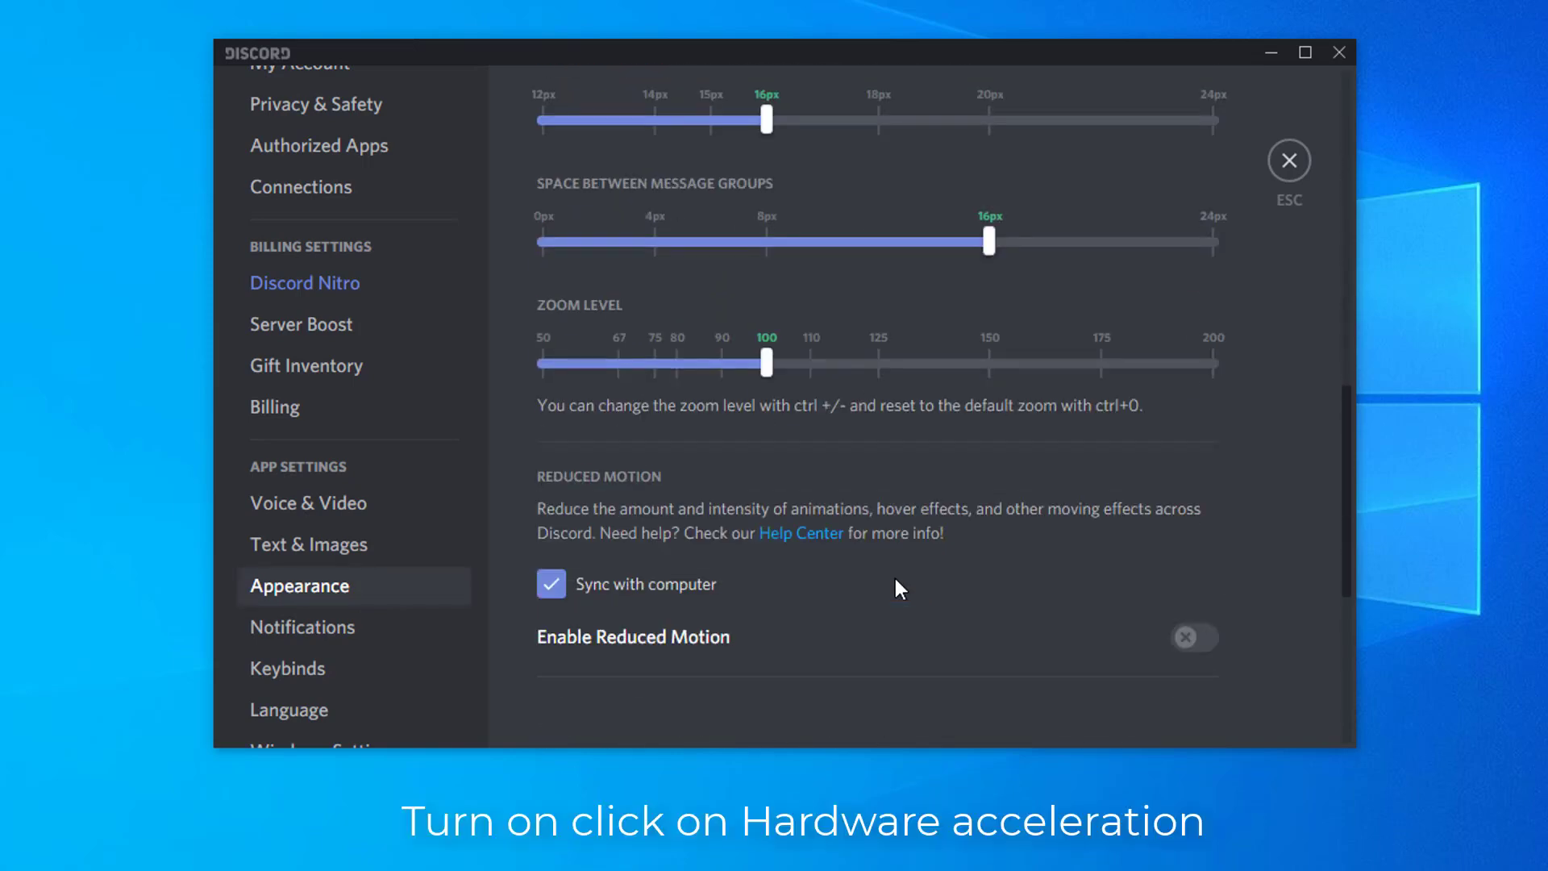
{"action": "scroll", "scroll_direction": "down", "scroll_amount": 3}
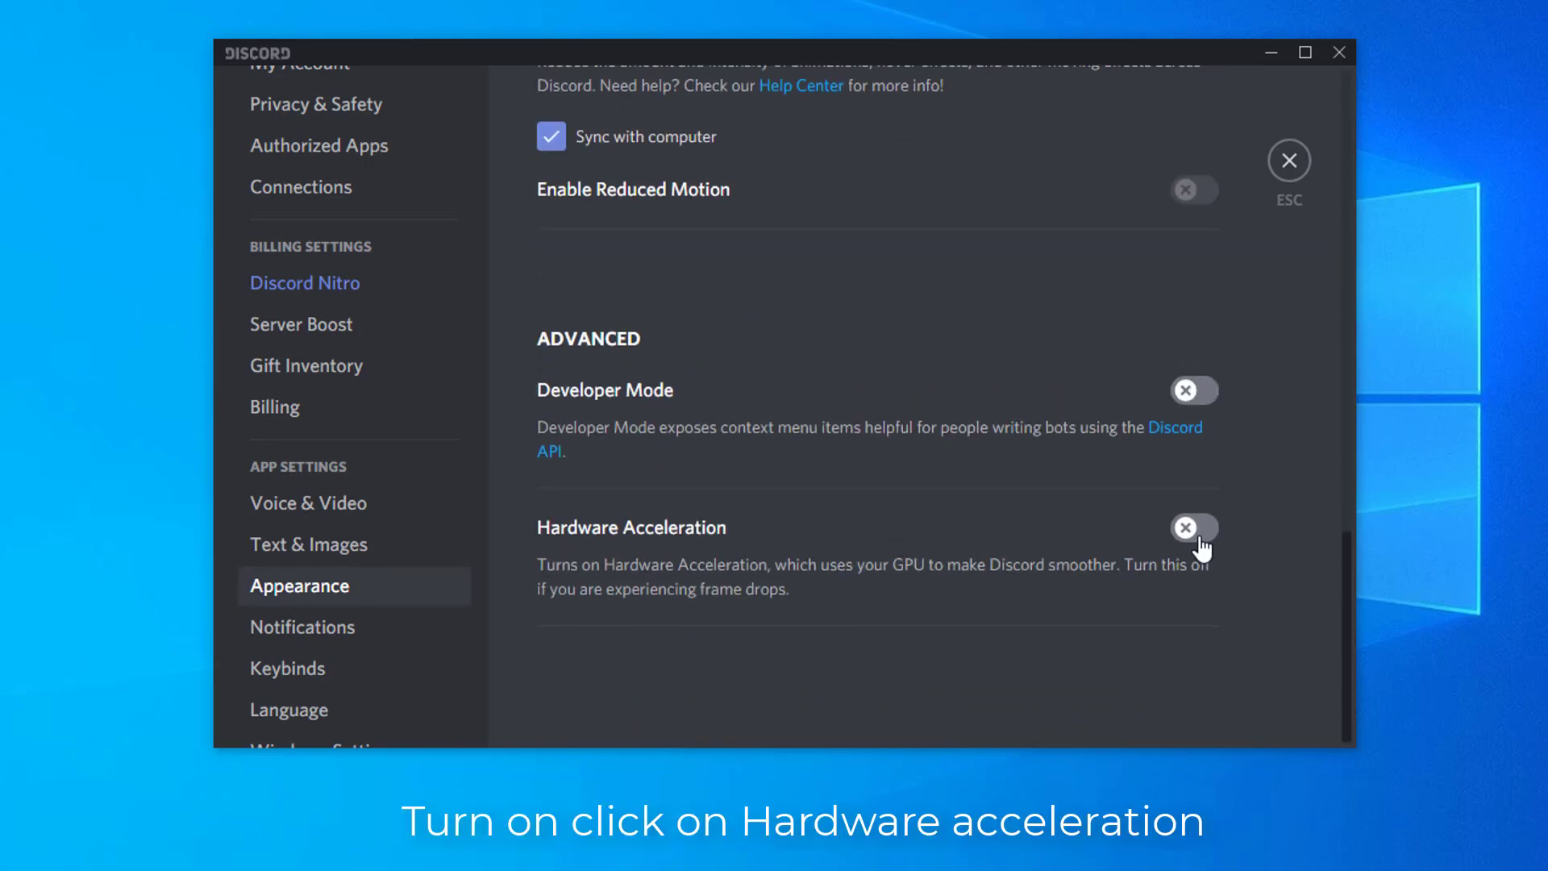
Switch Hardware Acceleration on and confirm Okay so Discord relaunches.
{"action": "left_click", "coordinate": [1192, 527]}
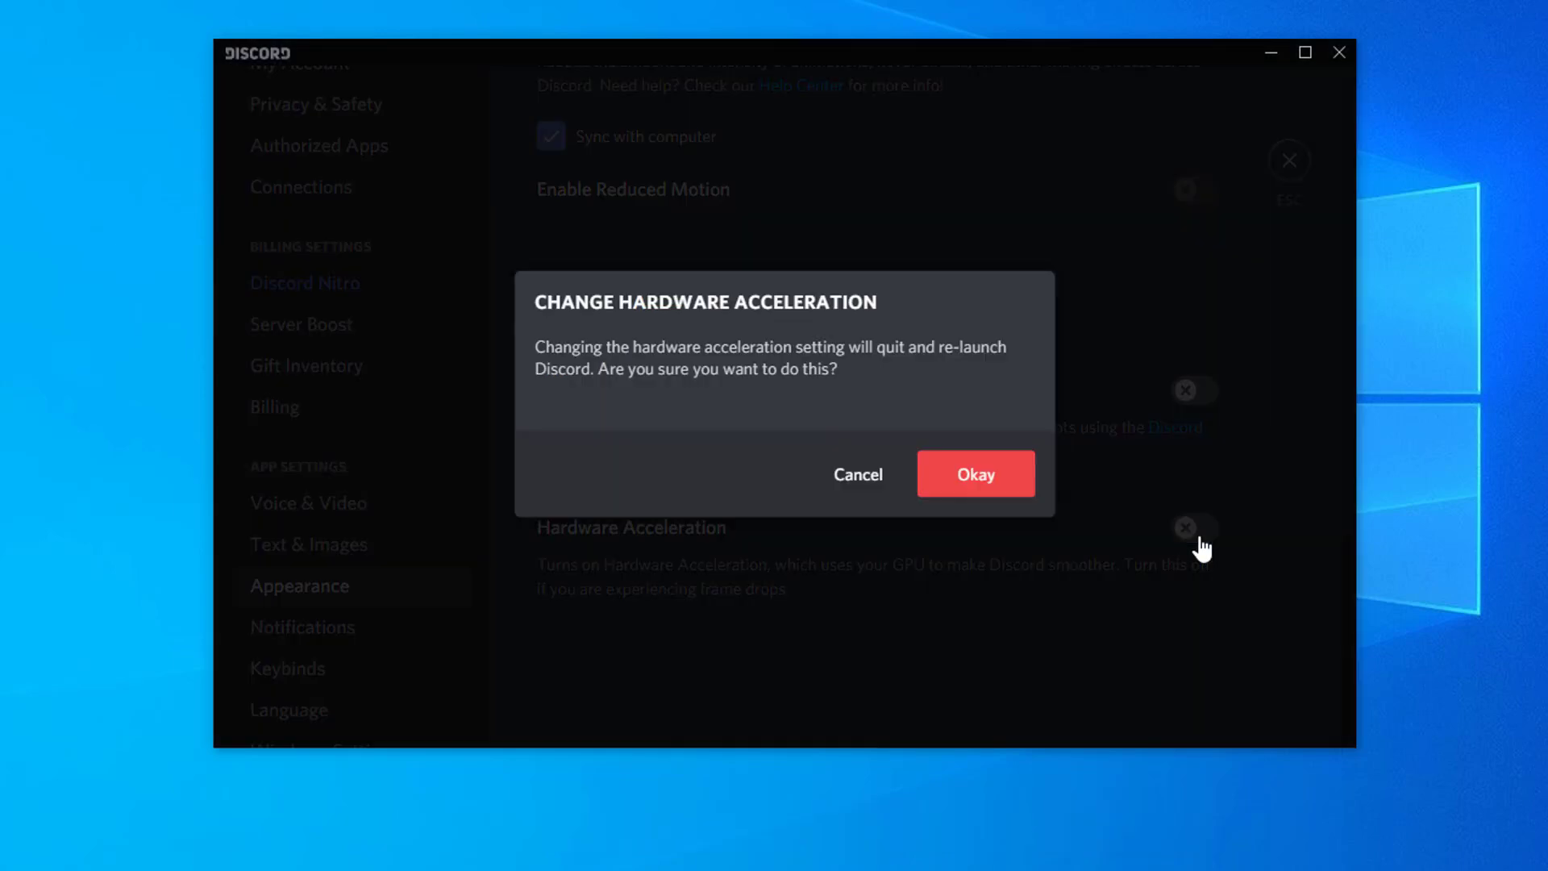
{"action": "left_click", "coordinate": [974, 473]}
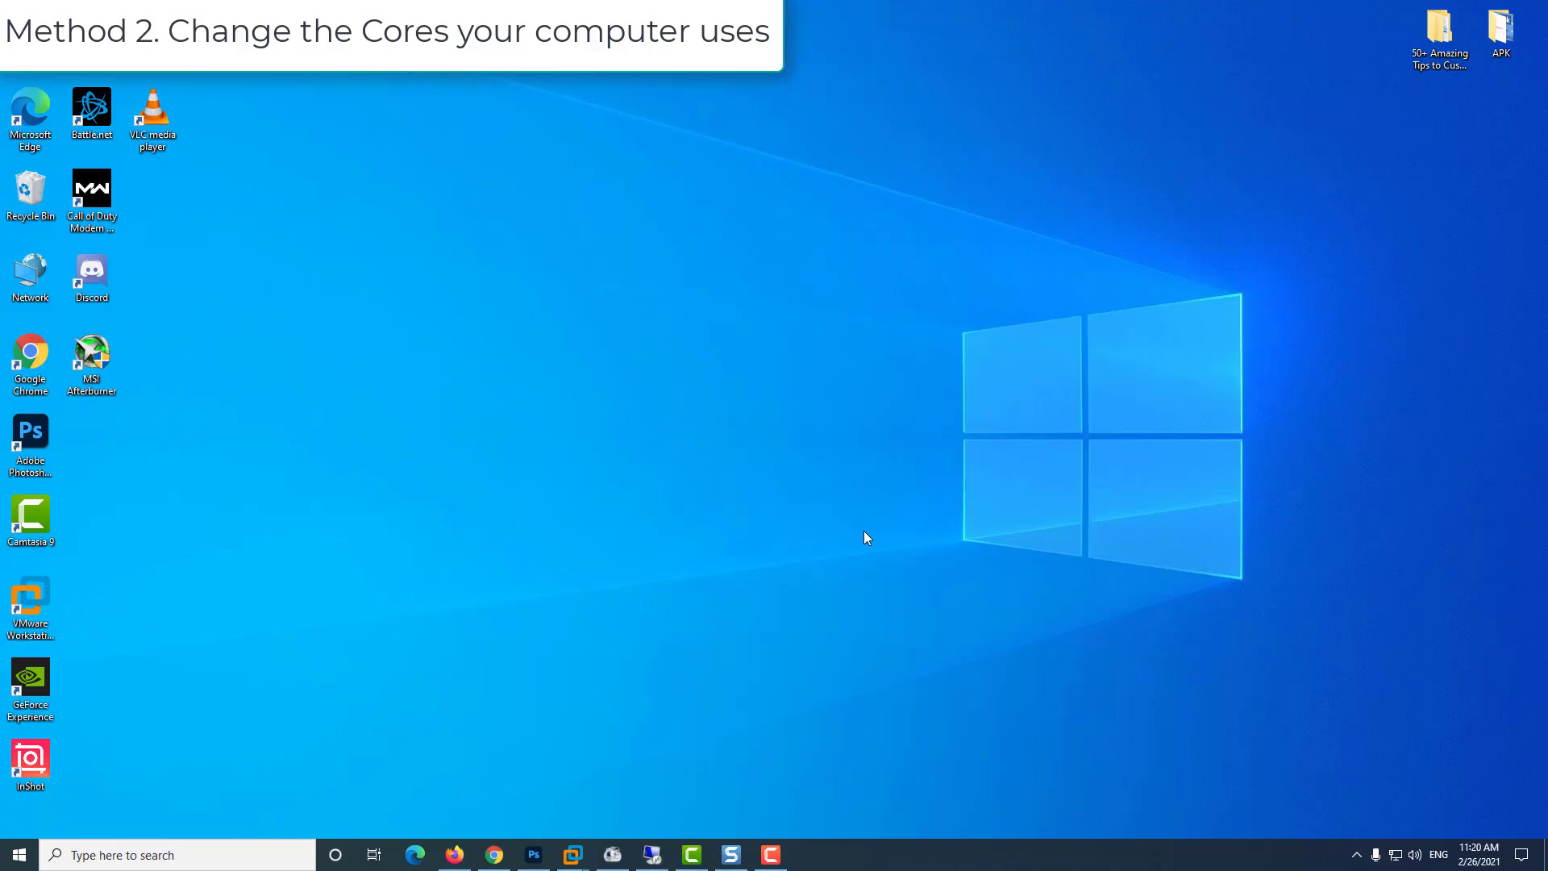
Launch msconfig from Start search and show the Boot tab of System Configuration.
{"action": "type", "text": "msconfig"}
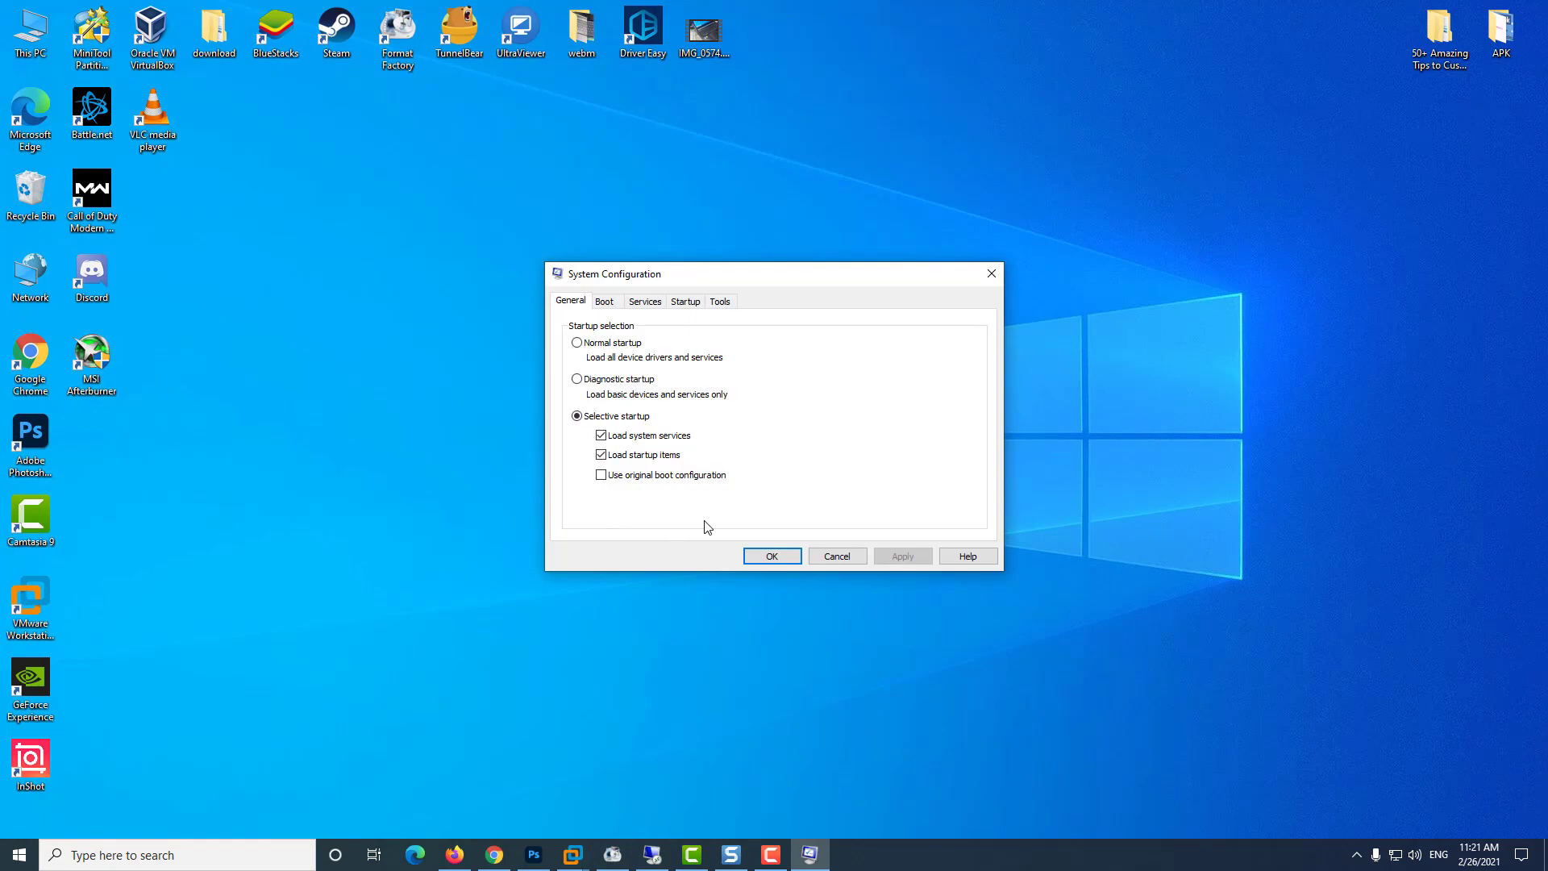
{"action": "left_click", "coordinate": [603, 300]}
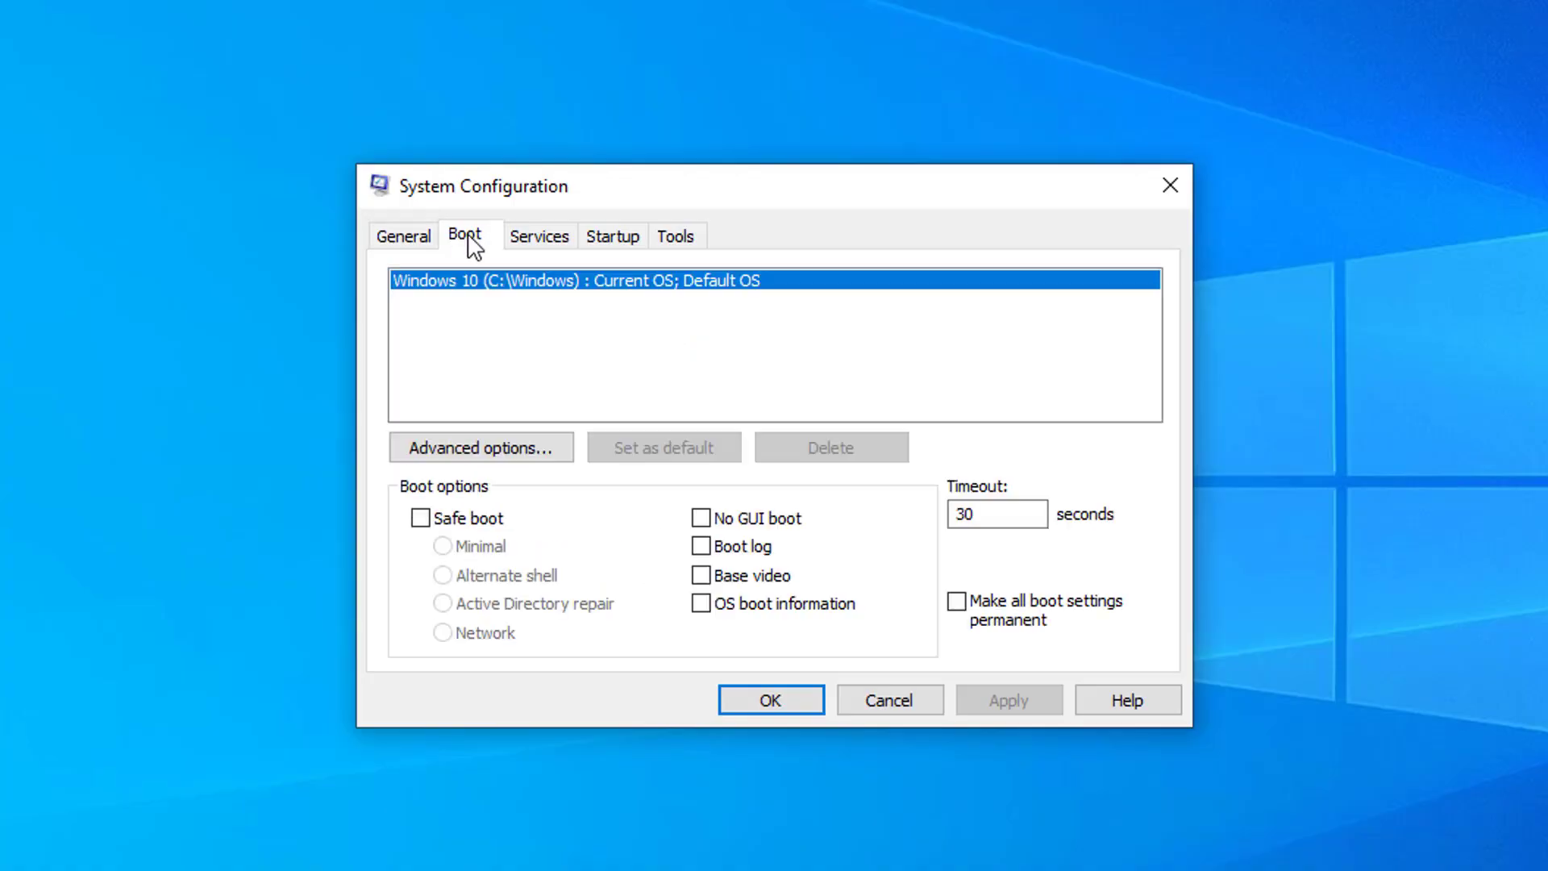
Untick Number of processors in Advanced boot options, apply, and restart Windows.
{"action": "left_click", "coordinate": [479, 446]}
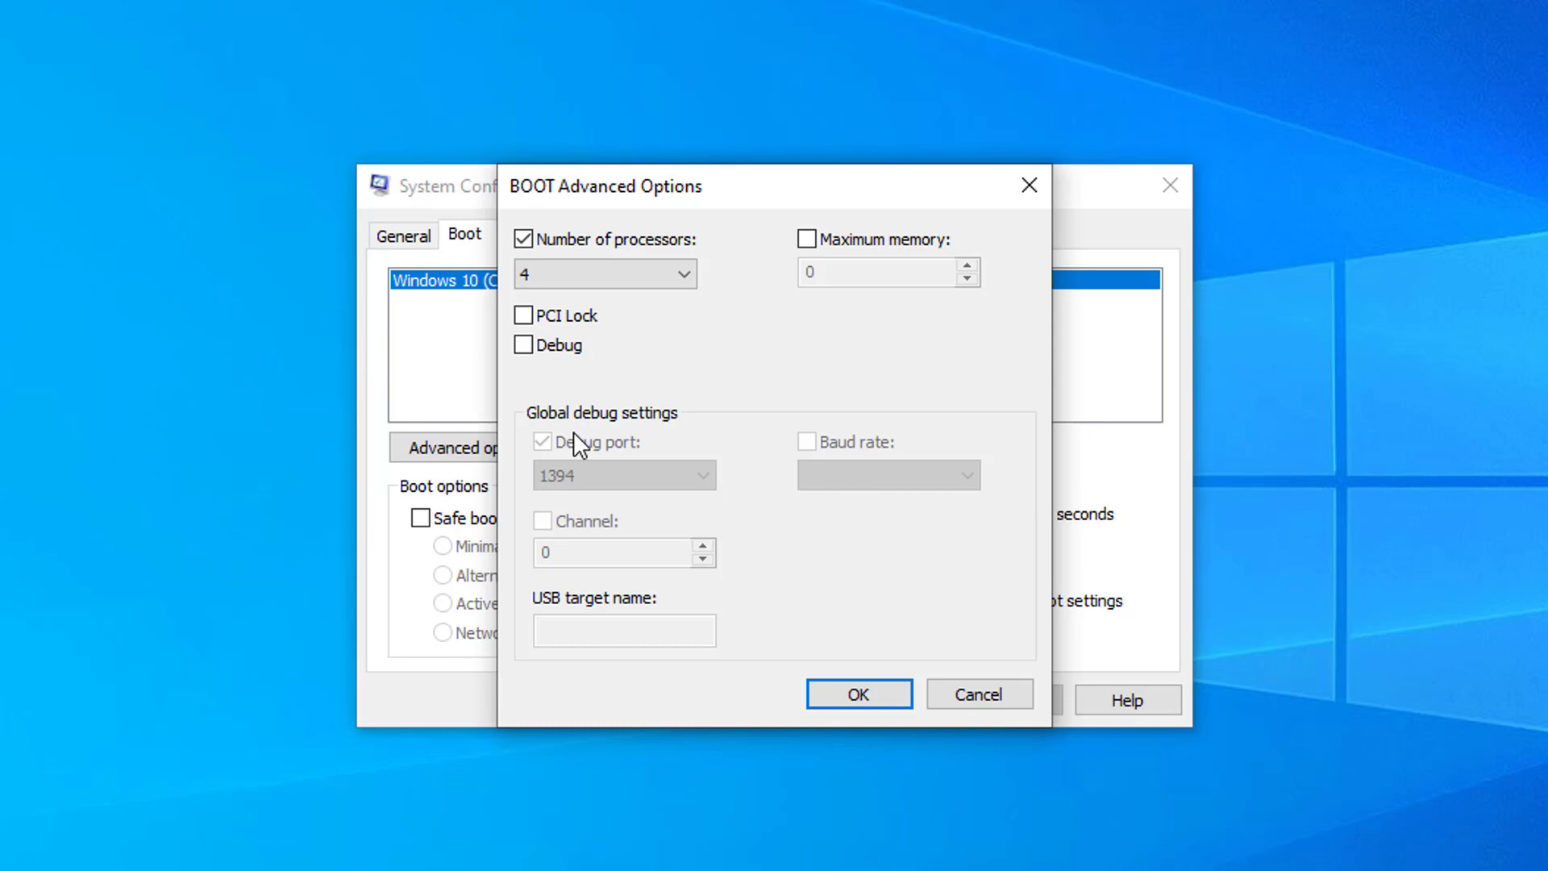
{"action": "left_click", "coordinate": [524, 238]}
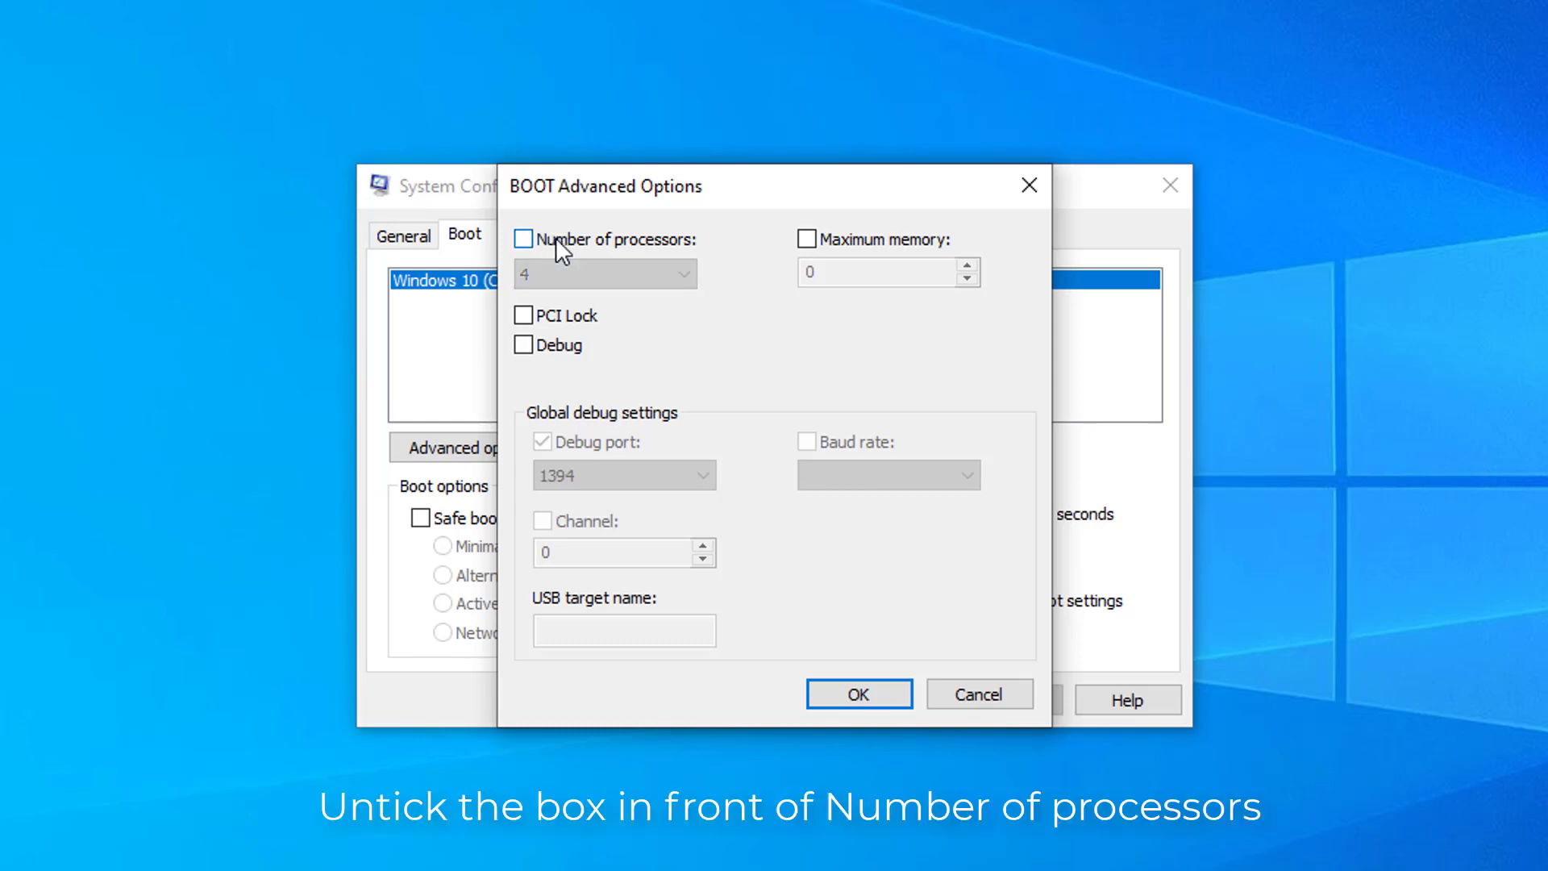
{"action": "mouse_move", "coordinate": [609, 259]}
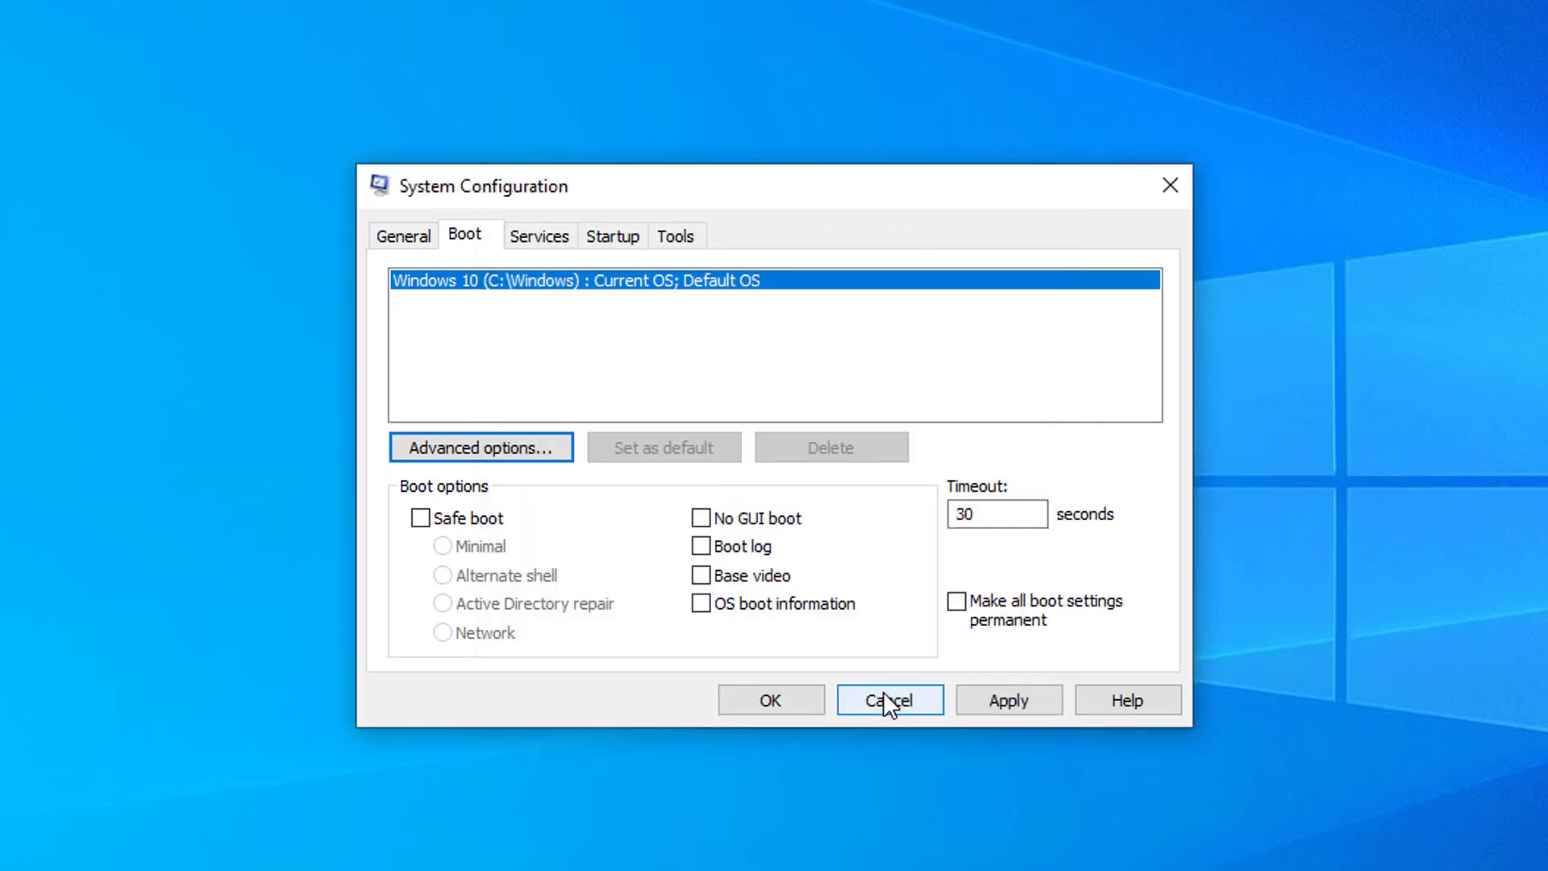
{"action": "left_click", "coordinate": [770, 698]}
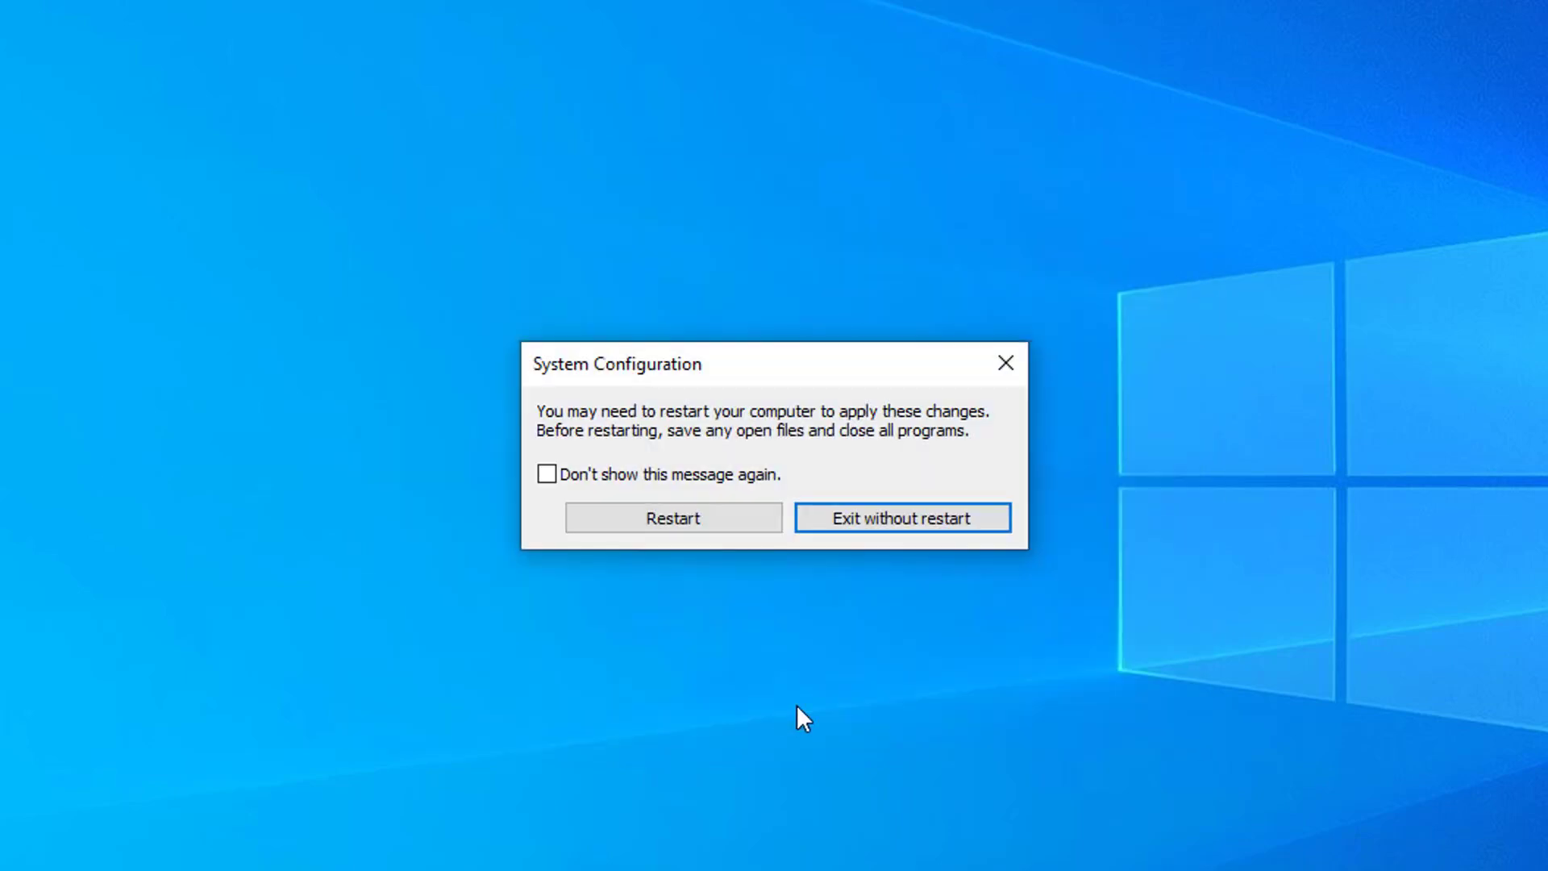
{"action": "left_click", "coordinate": [673, 517]}
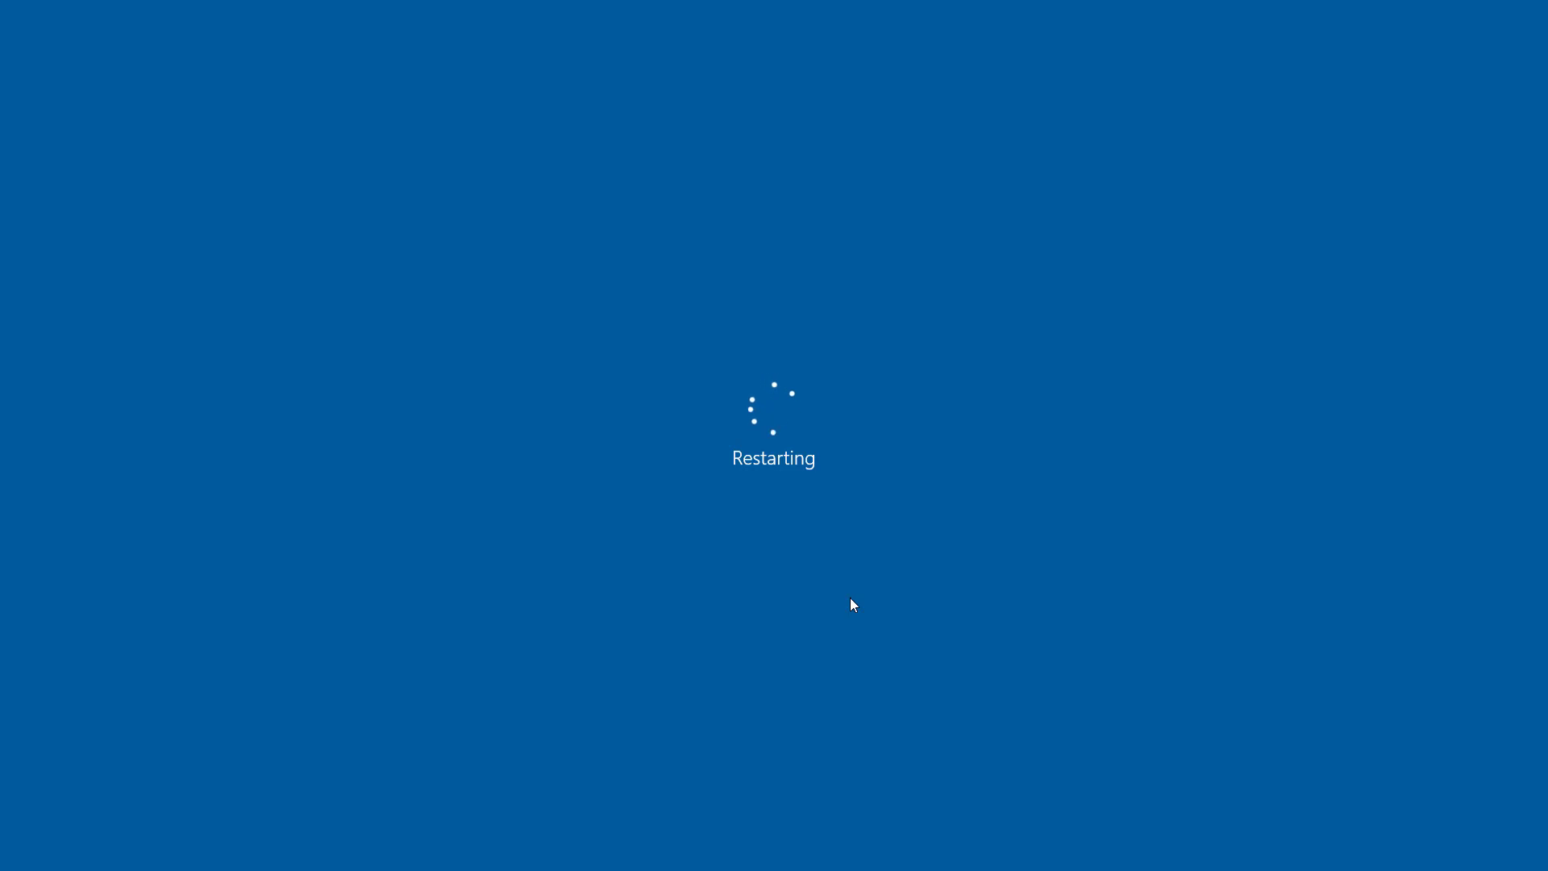